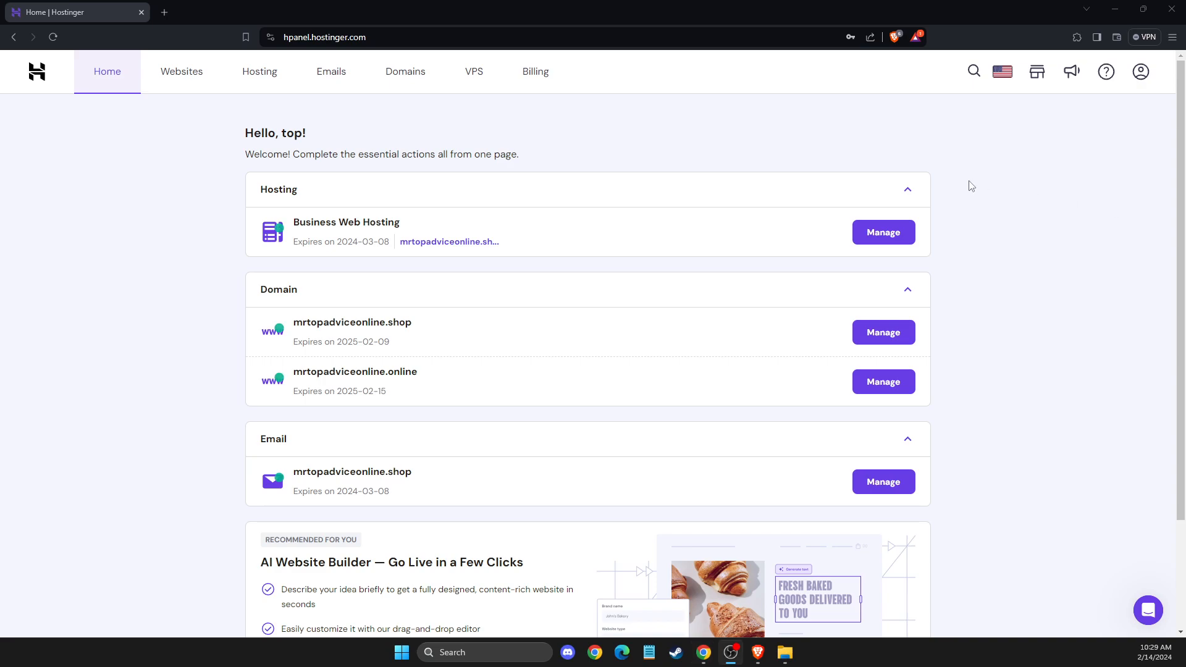
pyautogui.moveTo(652, 150)
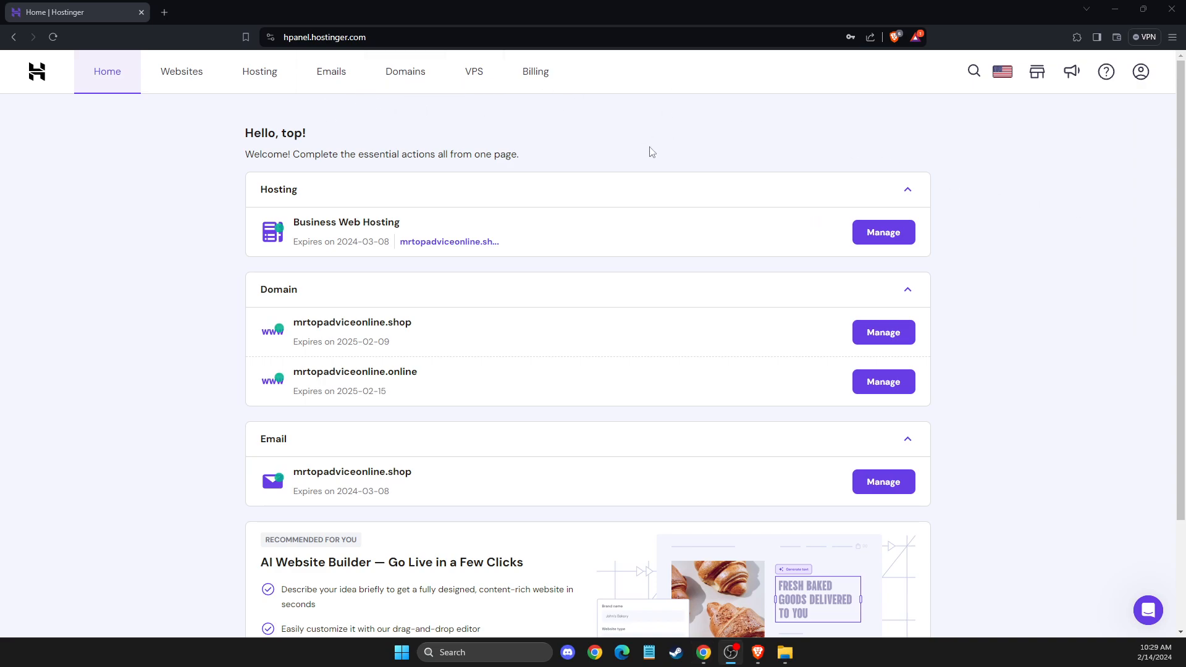
pyautogui.moveTo(409, 104)
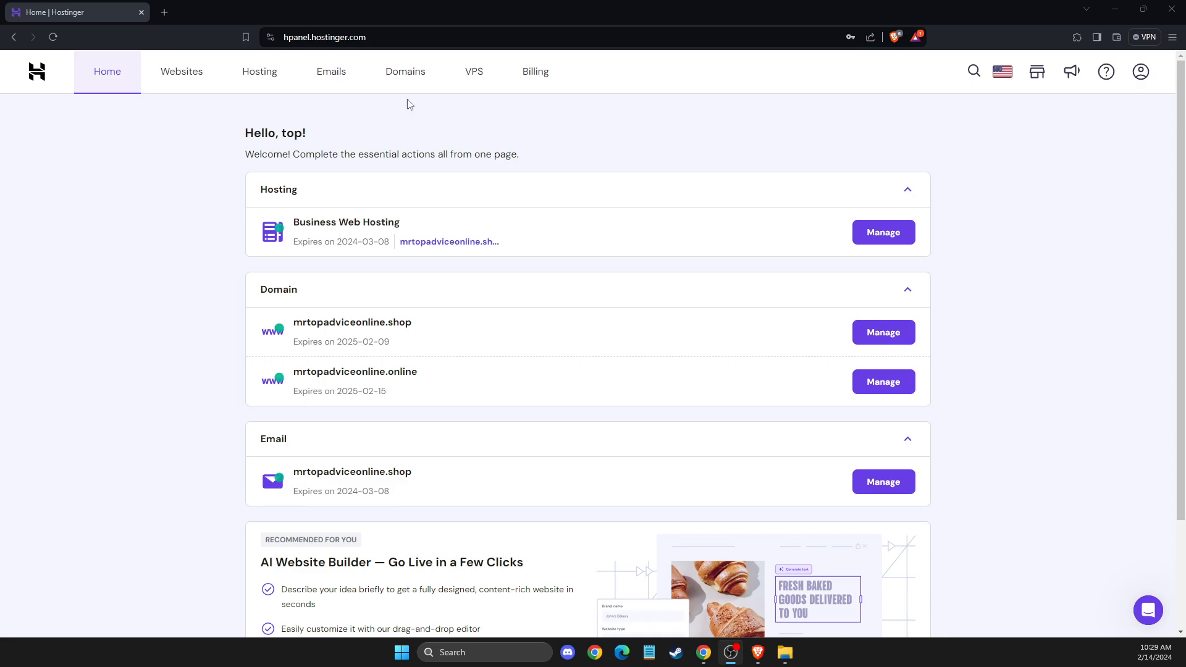
# Step: Go to Websites and manage mrtopadviceonline.shop to reach its dashboard
pyautogui.click(181, 72)
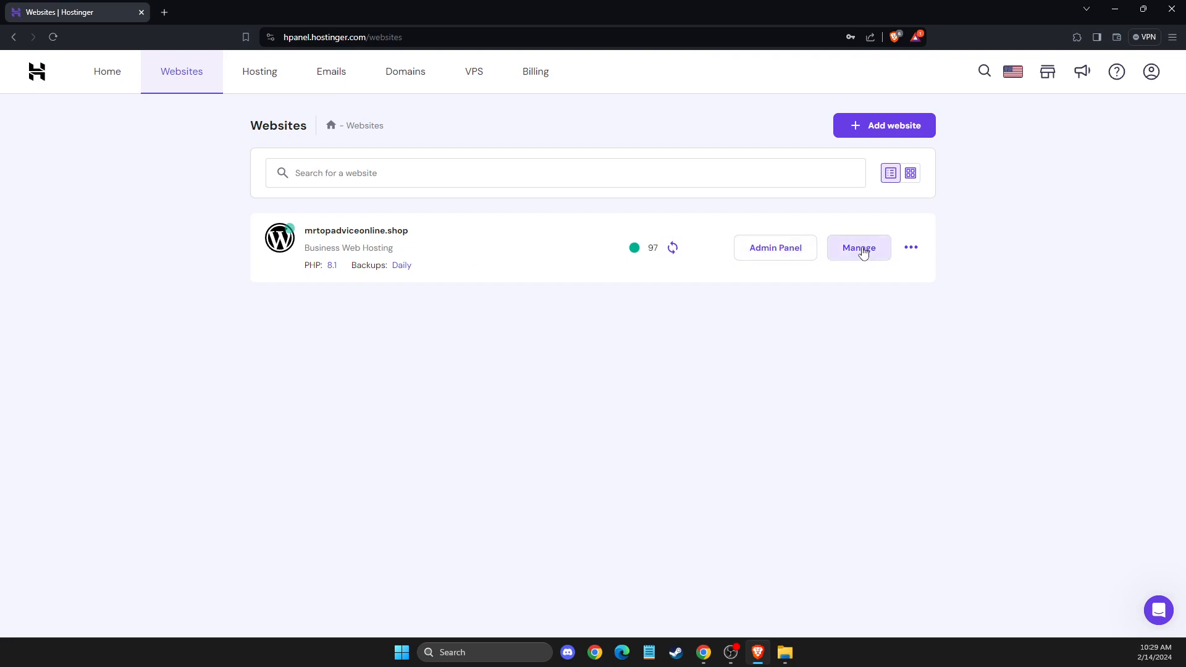
pyautogui.click(858, 247)
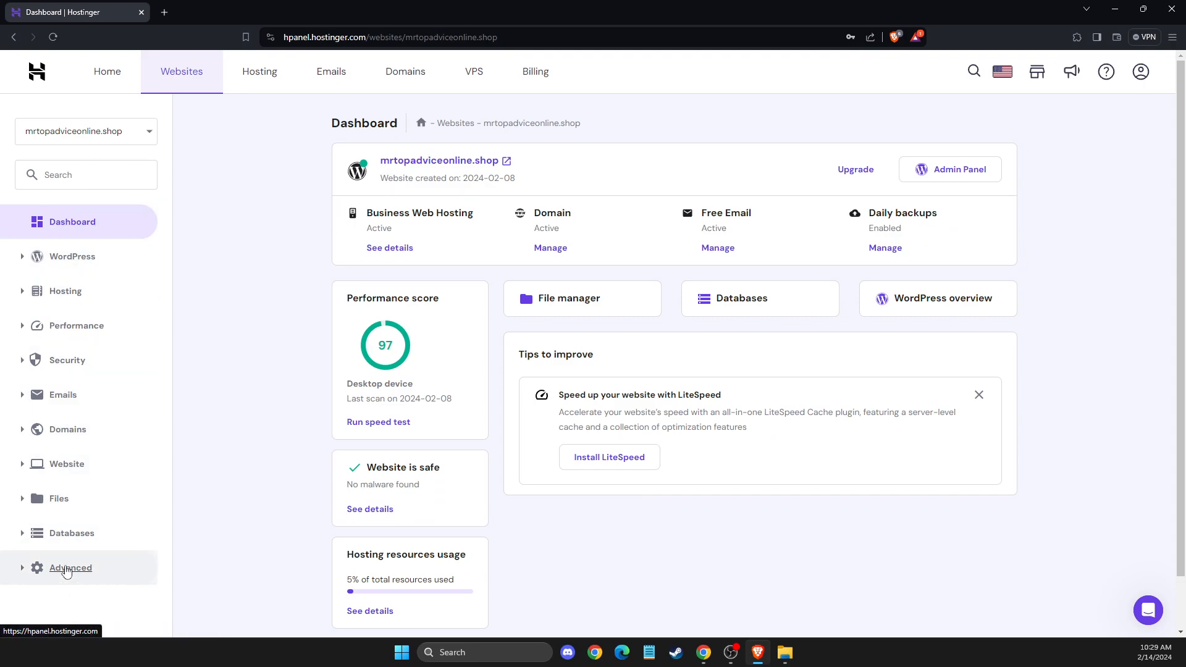
# Step: Navigate via Advanced in the sidebar to the site's Cache Manager
pyautogui.click(70, 567)
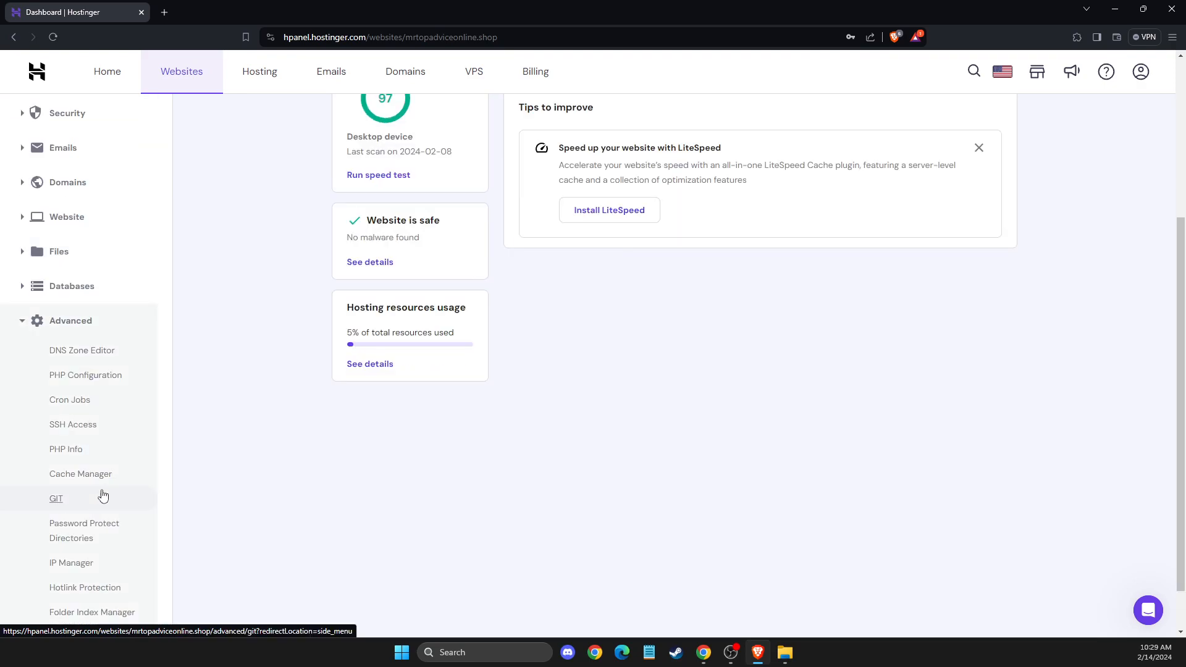
pyautogui.scroll(-3)
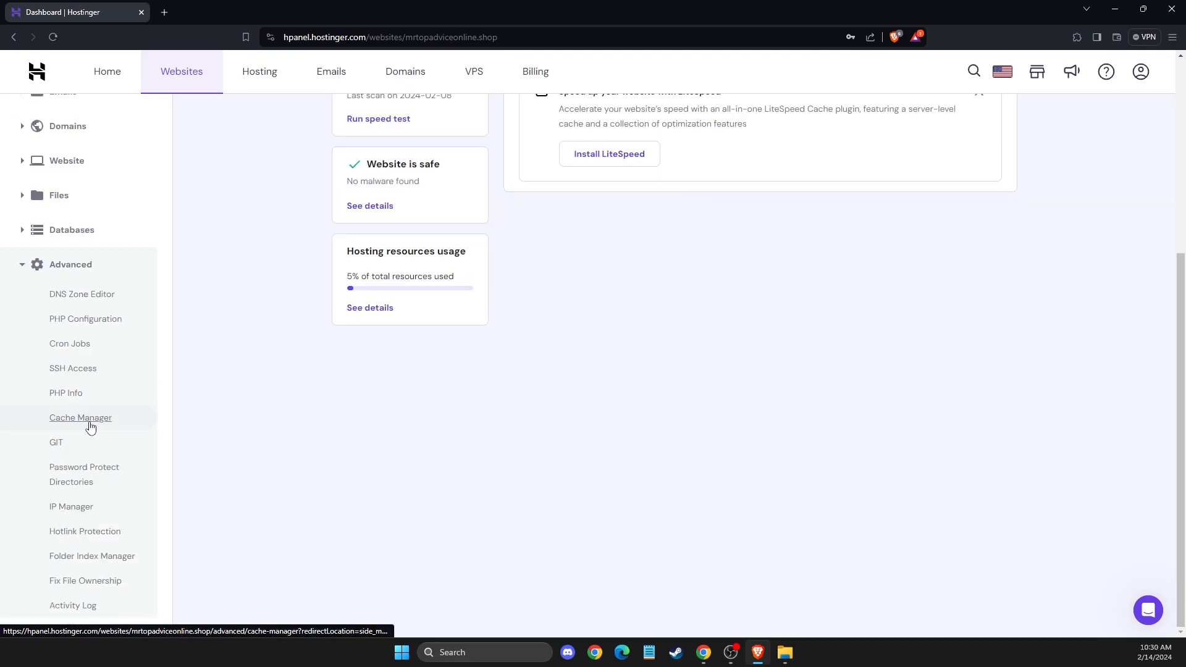
pyautogui.click(80, 417)
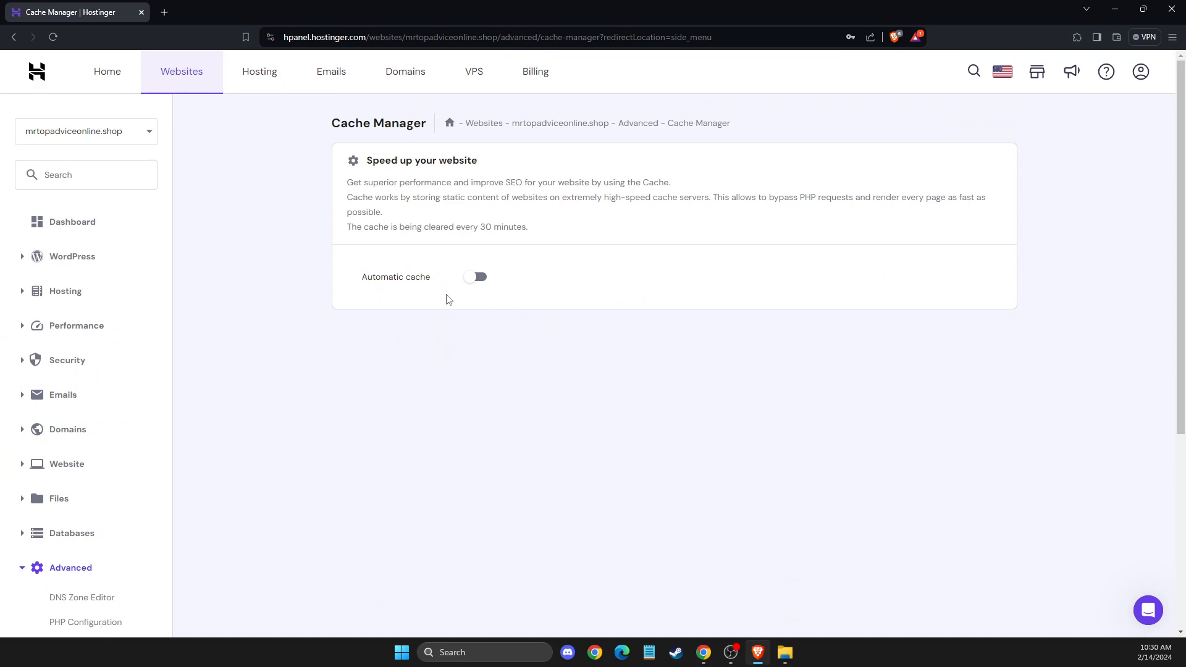
pyautogui.moveTo(456, 282)
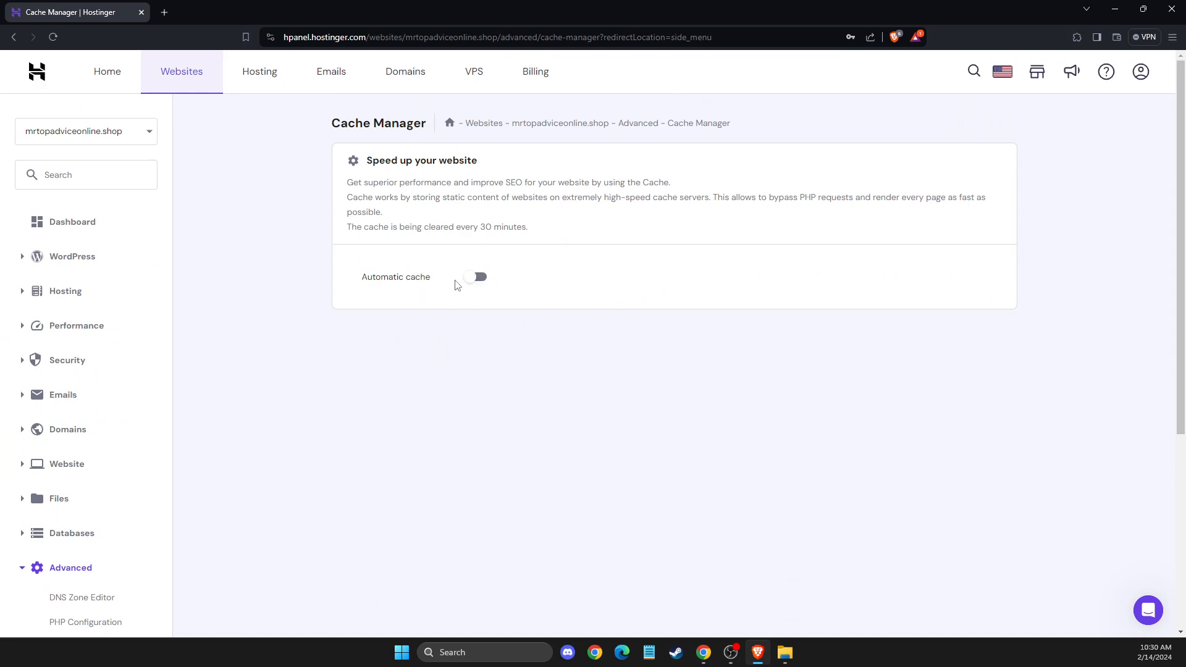
# Step: Switch Automatic cache on so the Cache Status updates and manual purge appears
pyautogui.click(477, 277)
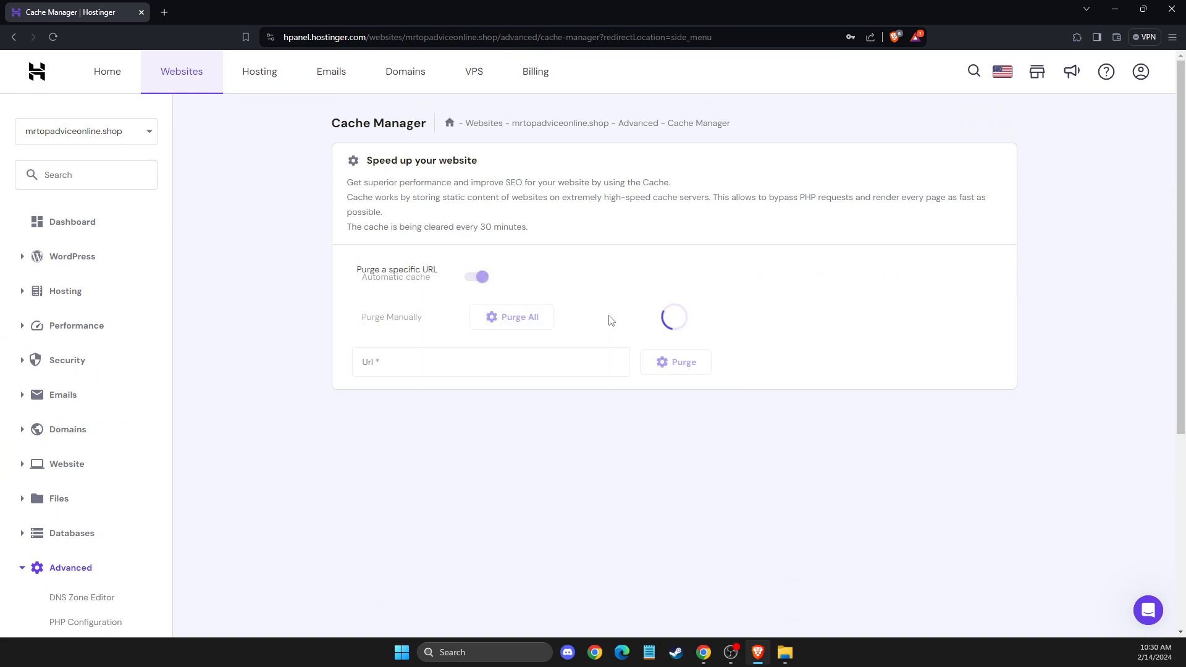
pyautogui.click(477, 275)
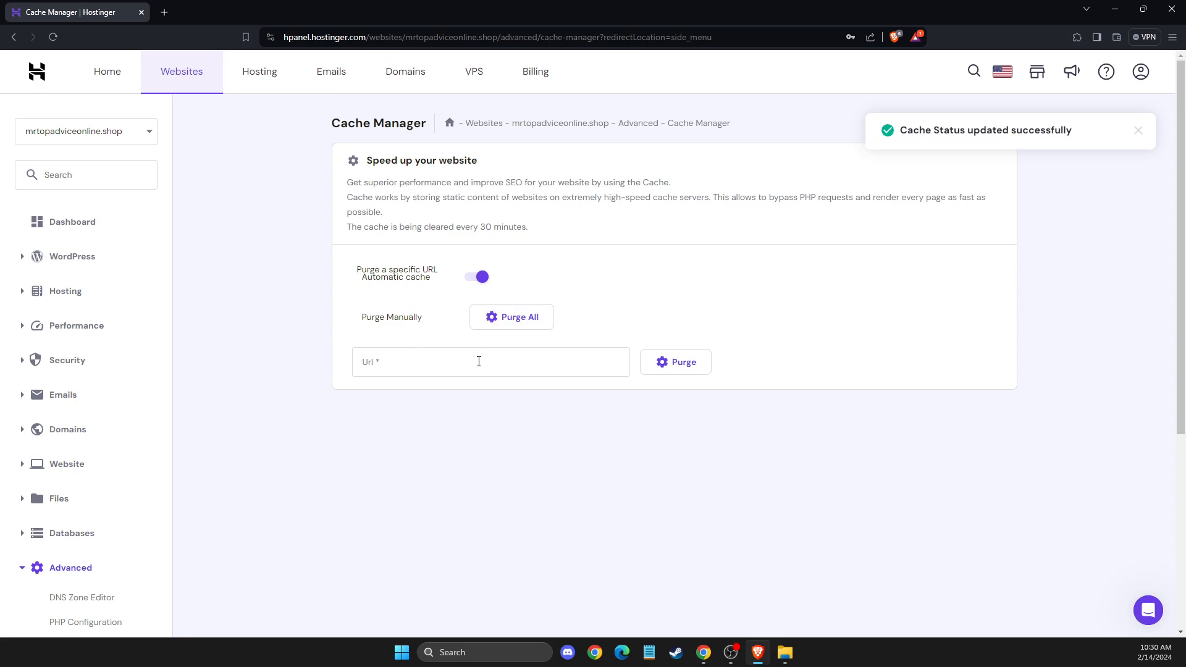
pyautogui.moveTo(467, 295)
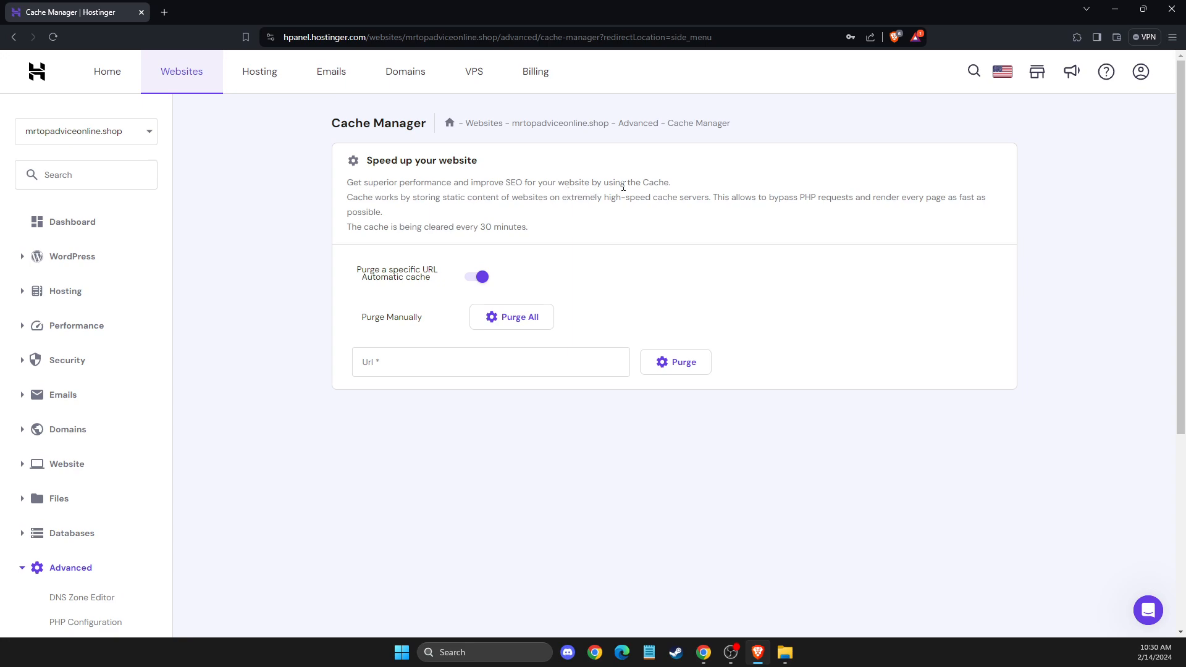
pyautogui.moveTo(473, 217)
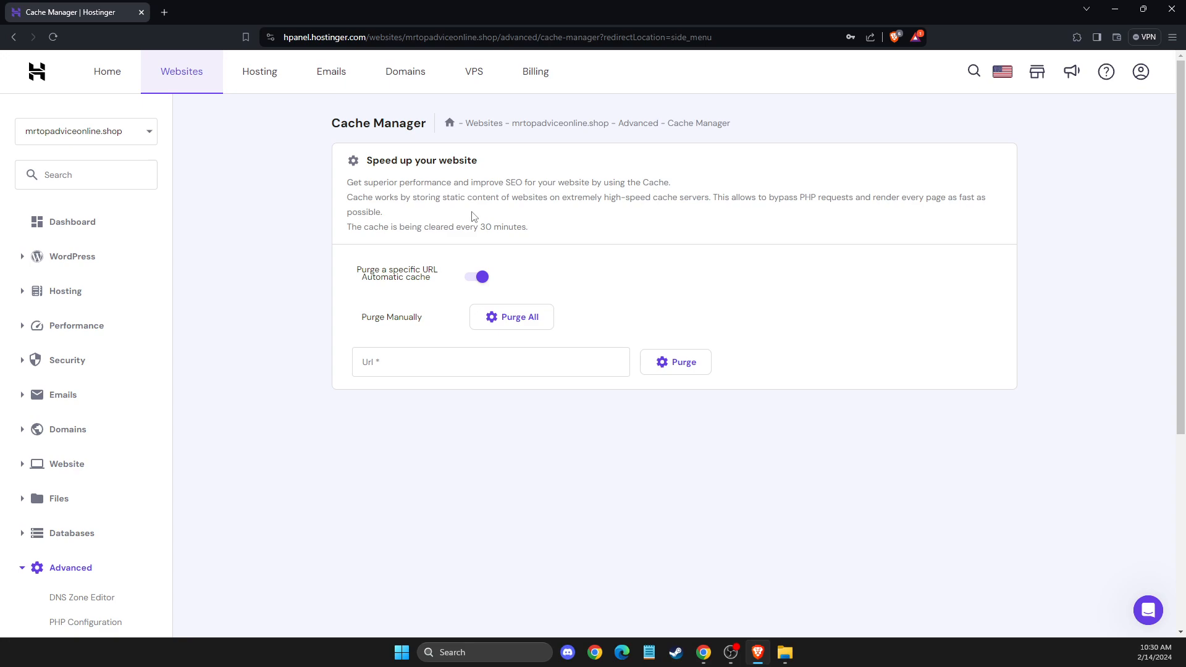
pyautogui.moveTo(554, 214)
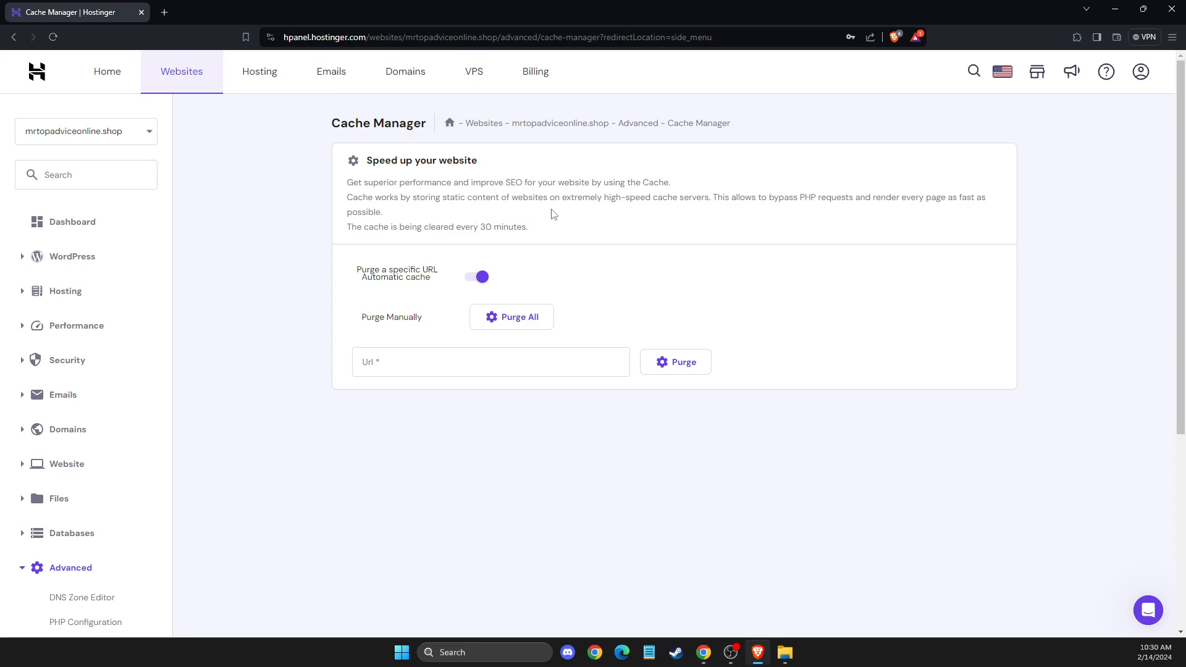
pyautogui.moveTo(659, 220)
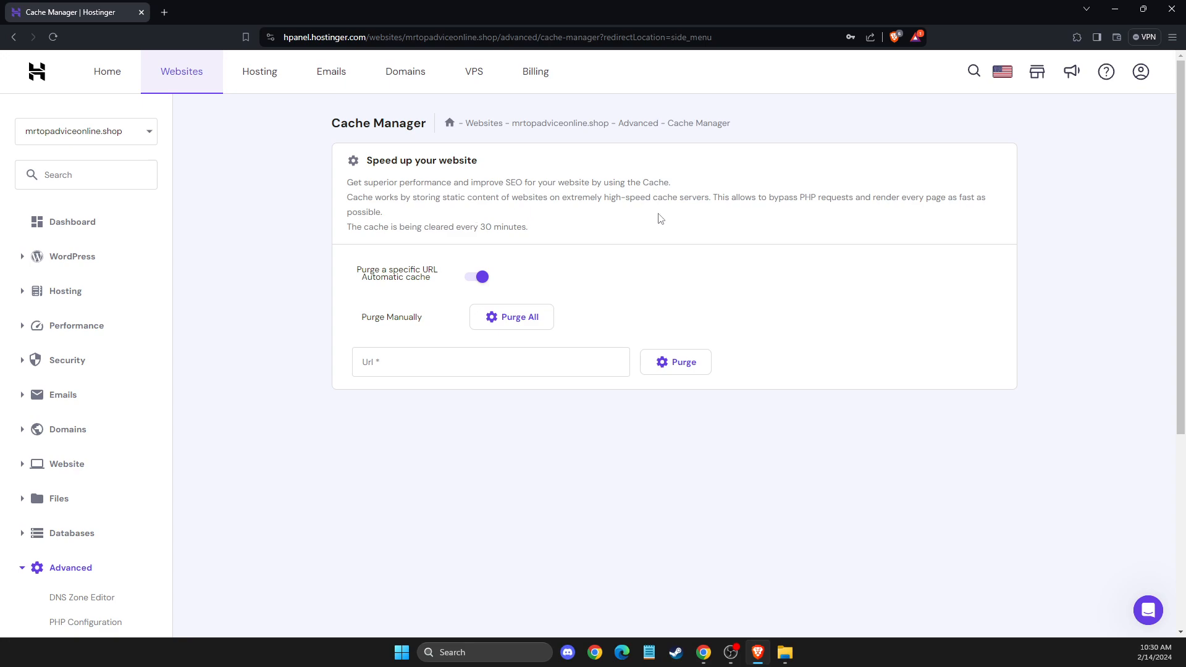
pyautogui.moveTo(800, 212)
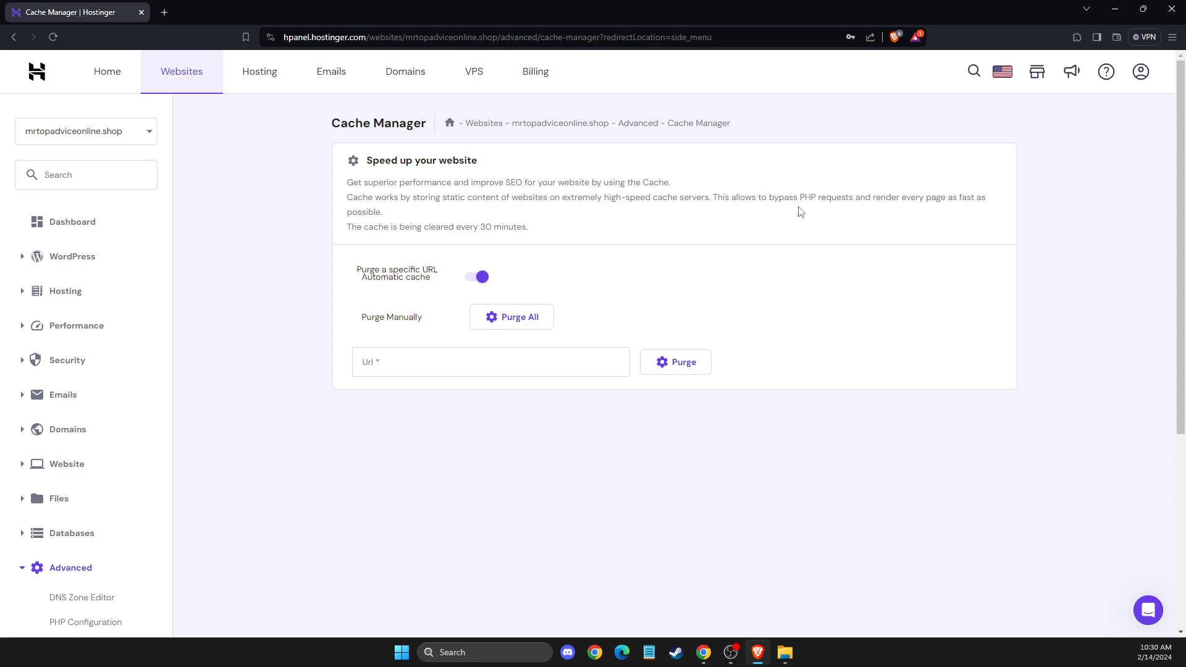
pyautogui.moveTo(796, 209)
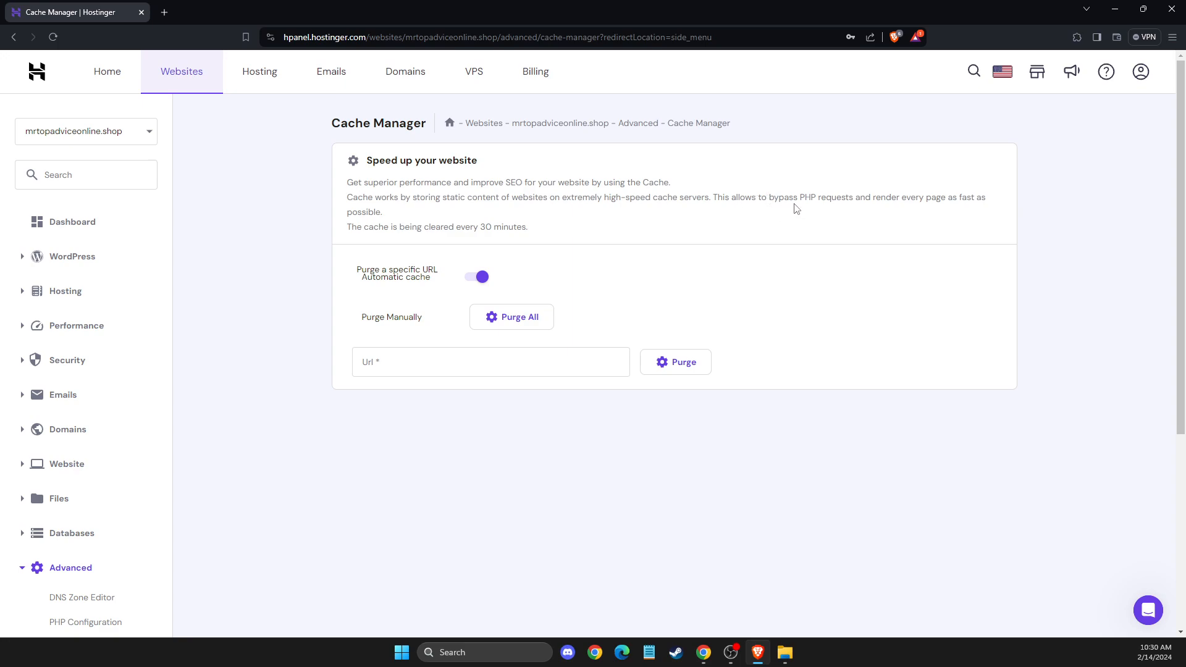
pyautogui.moveTo(773, 221)
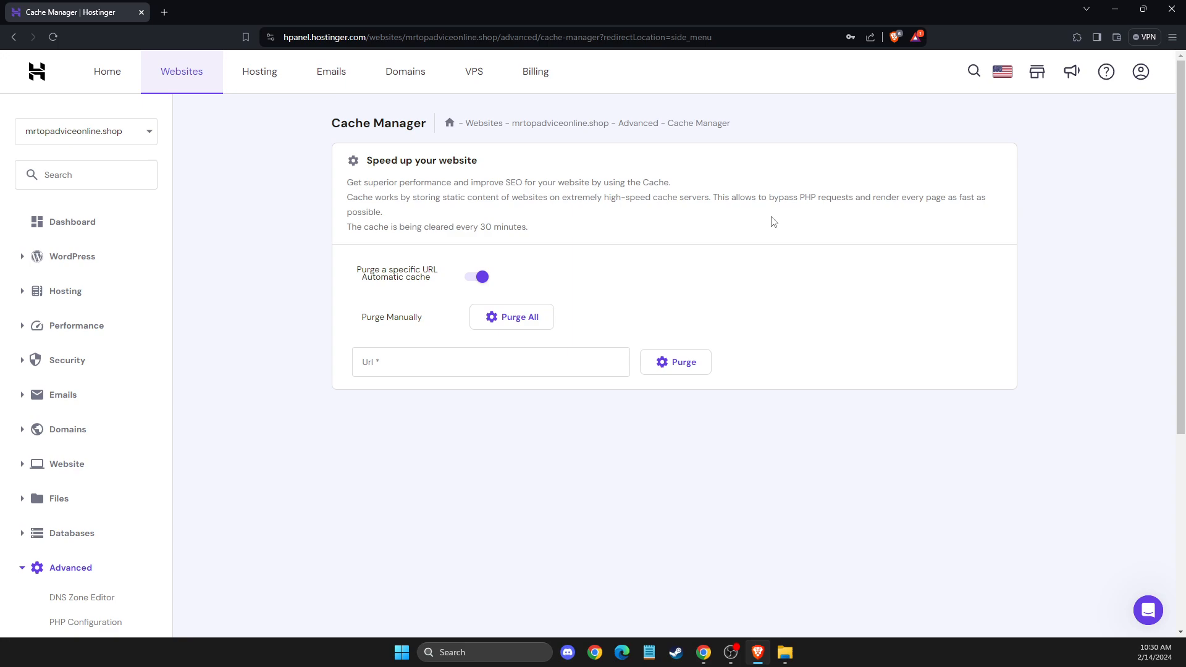
pyautogui.moveTo(465, 238)
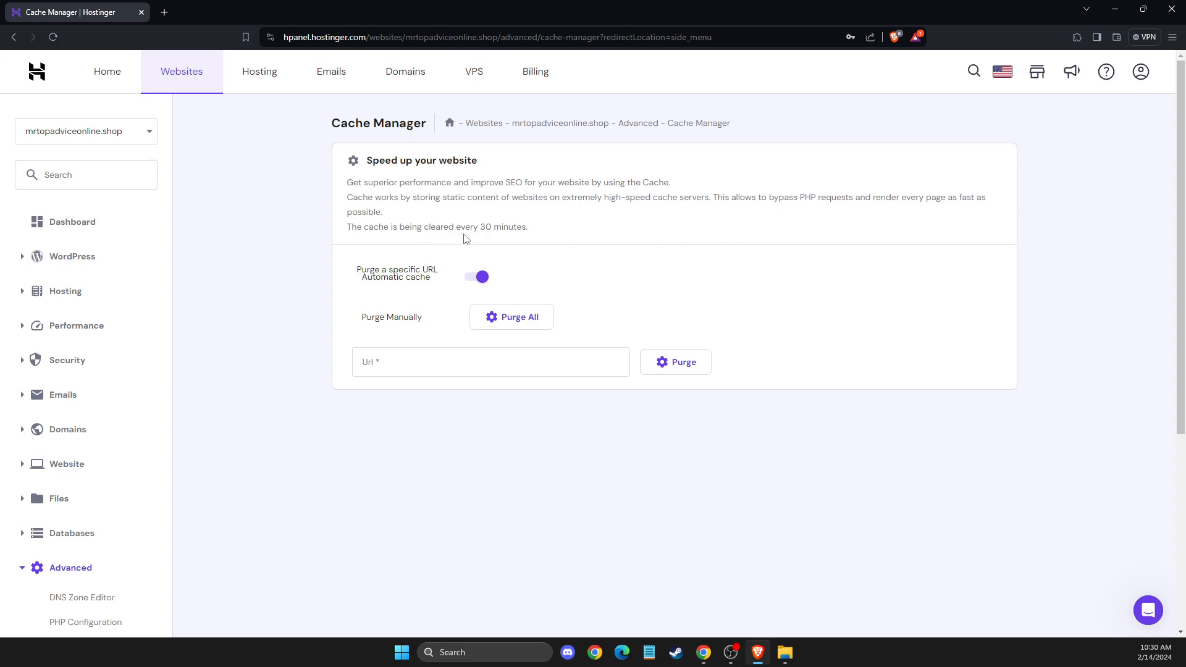
pyautogui.moveTo(504, 224)
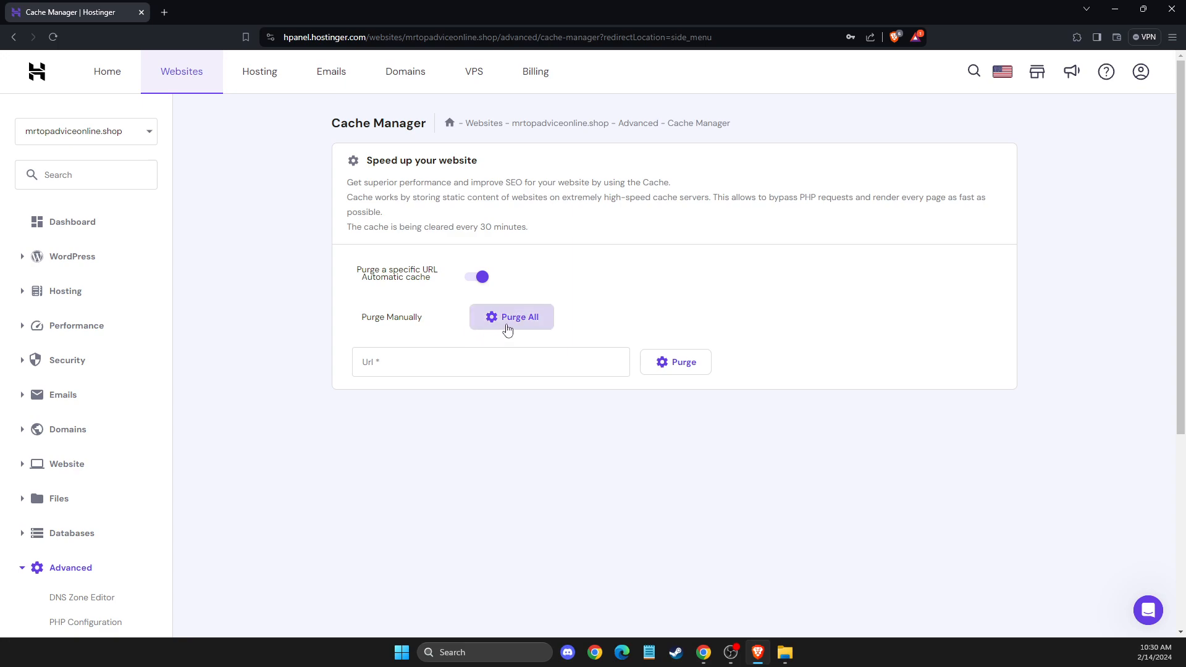
# Step: Purge All cached content under Purge Manually and get the success notice
pyautogui.click(512, 317)
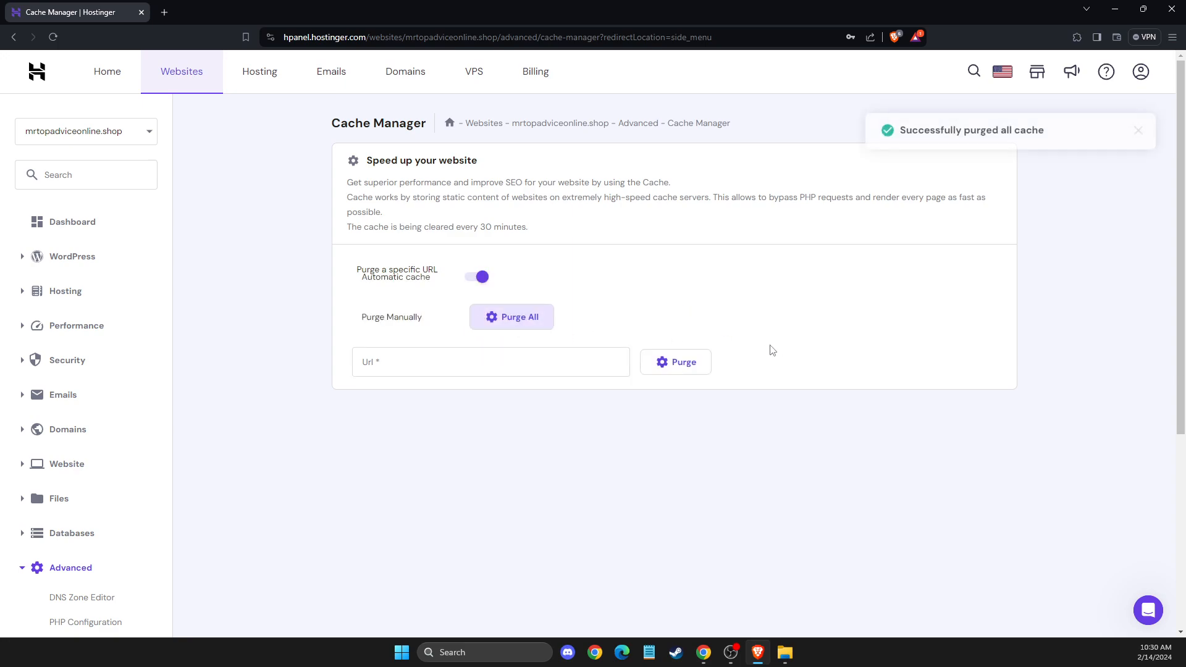